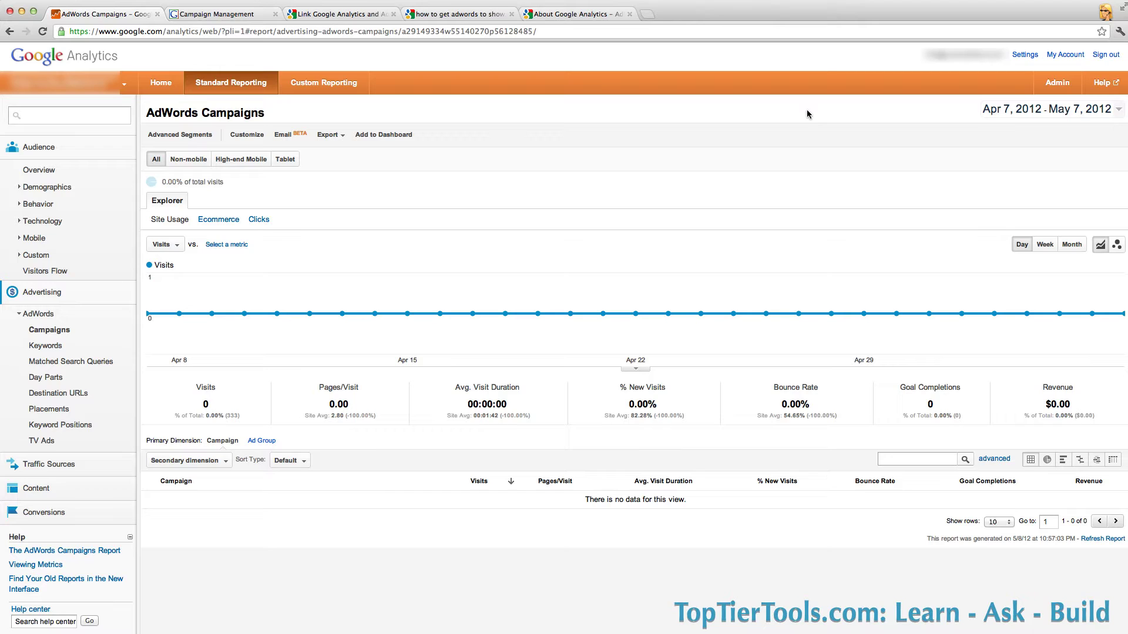
{"action": "mouse_move", "coordinate": [657, 144]}
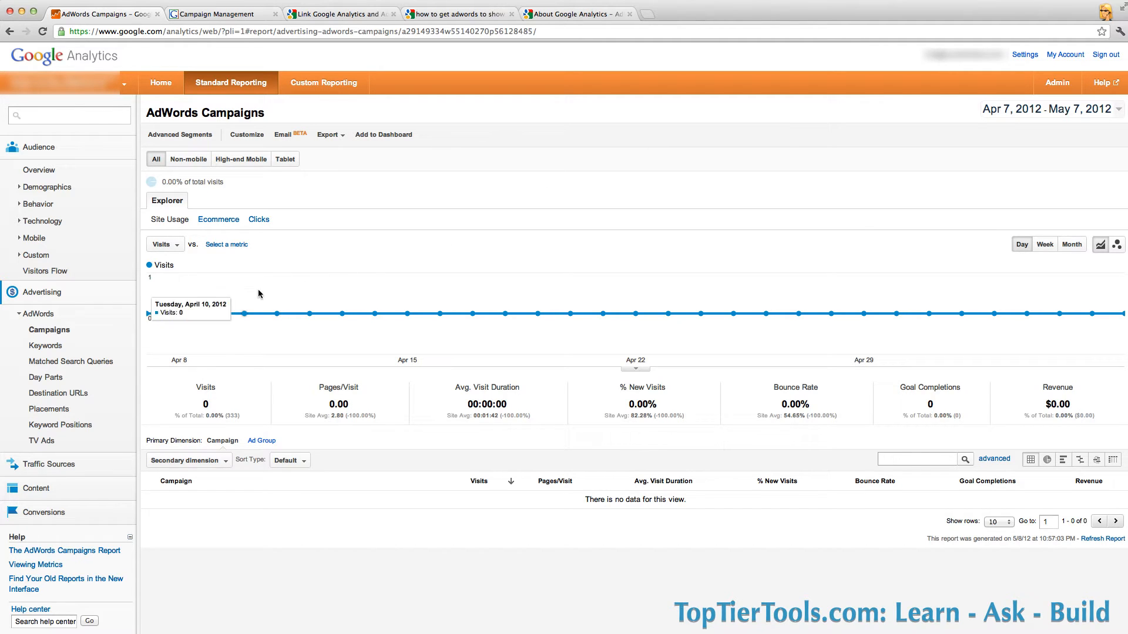
{"action": "mouse_move", "coordinate": [366, 305]}
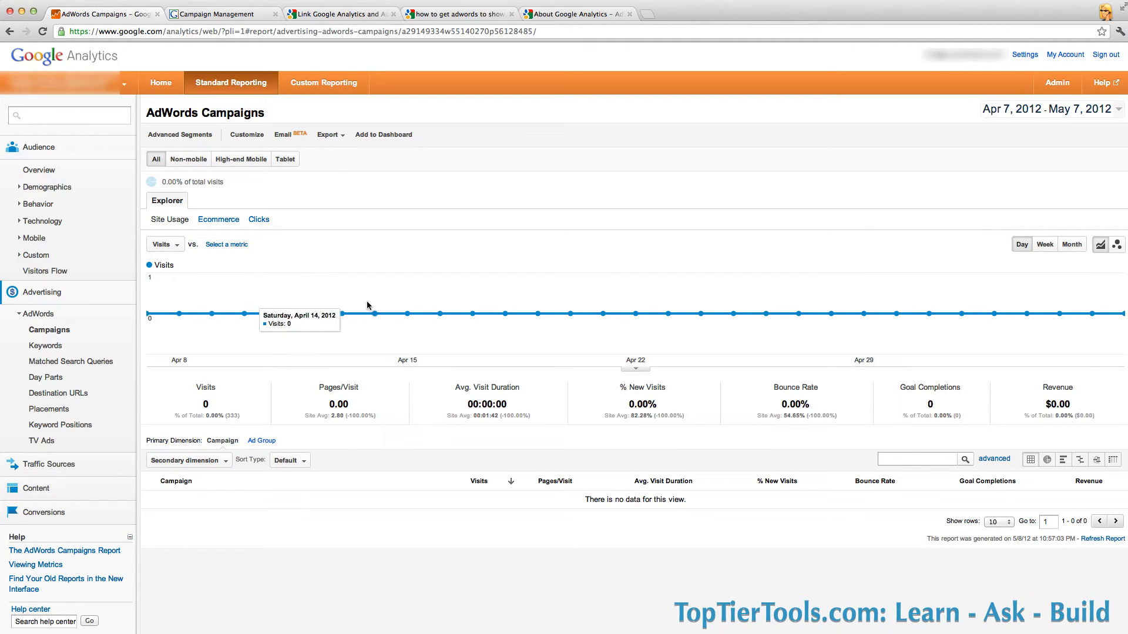
{"action": "mouse_move", "coordinate": [254, 77]}
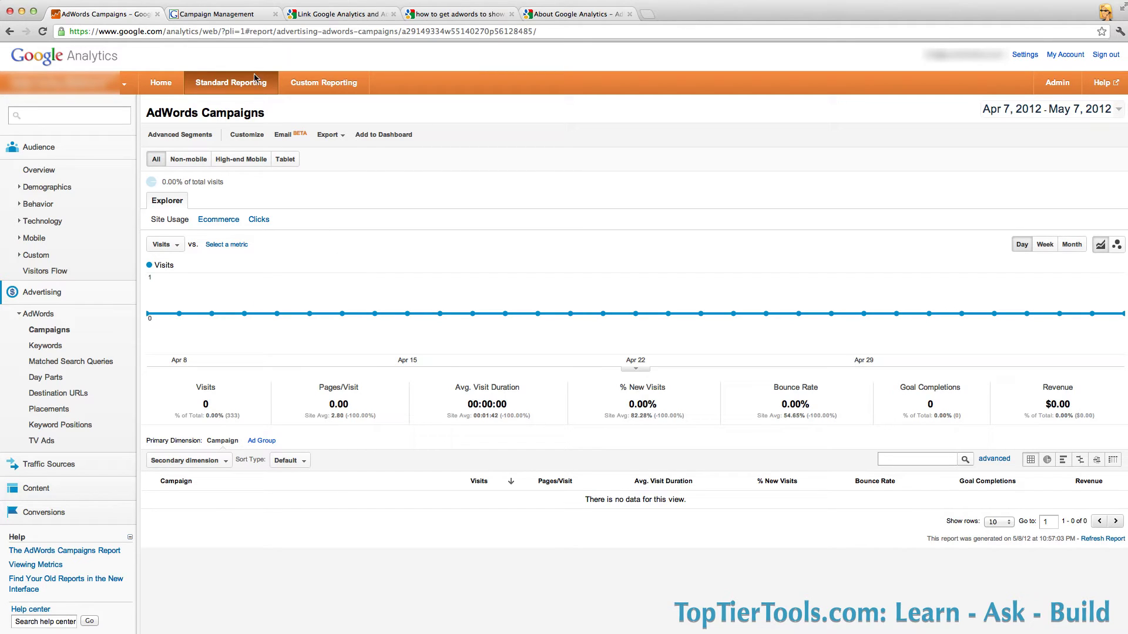
{"action": "mouse_move", "coordinate": [224, 14]}
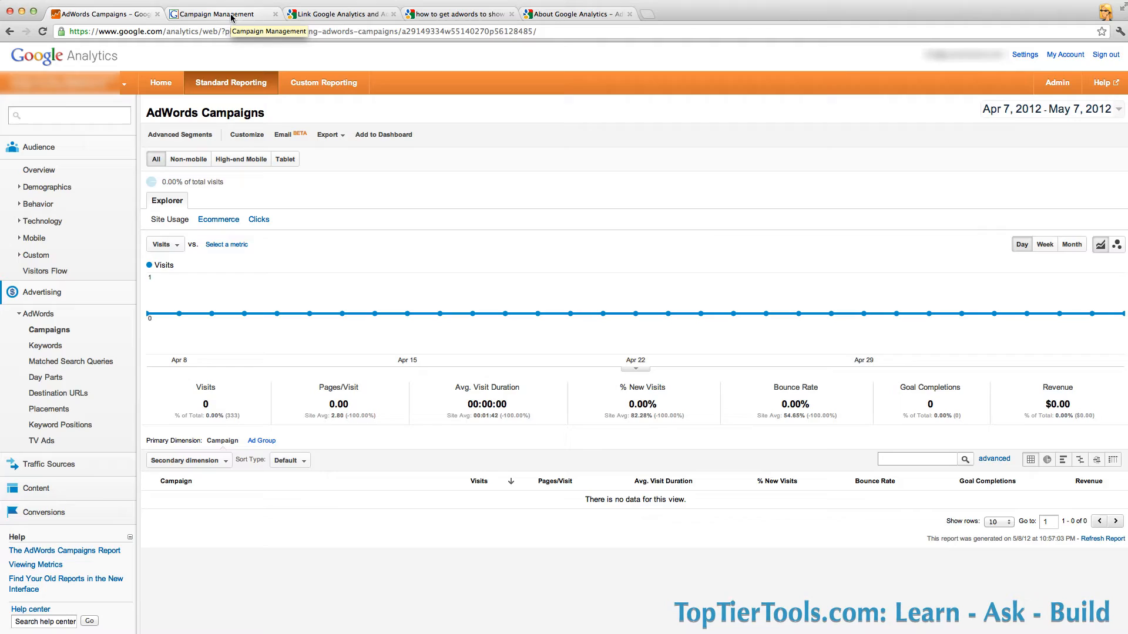
Open Google Analytics from Campaign Management's Tools and Analysis menu to show the Purple Tree Box account
{"action": "left_click", "coordinate": [216, 13]}
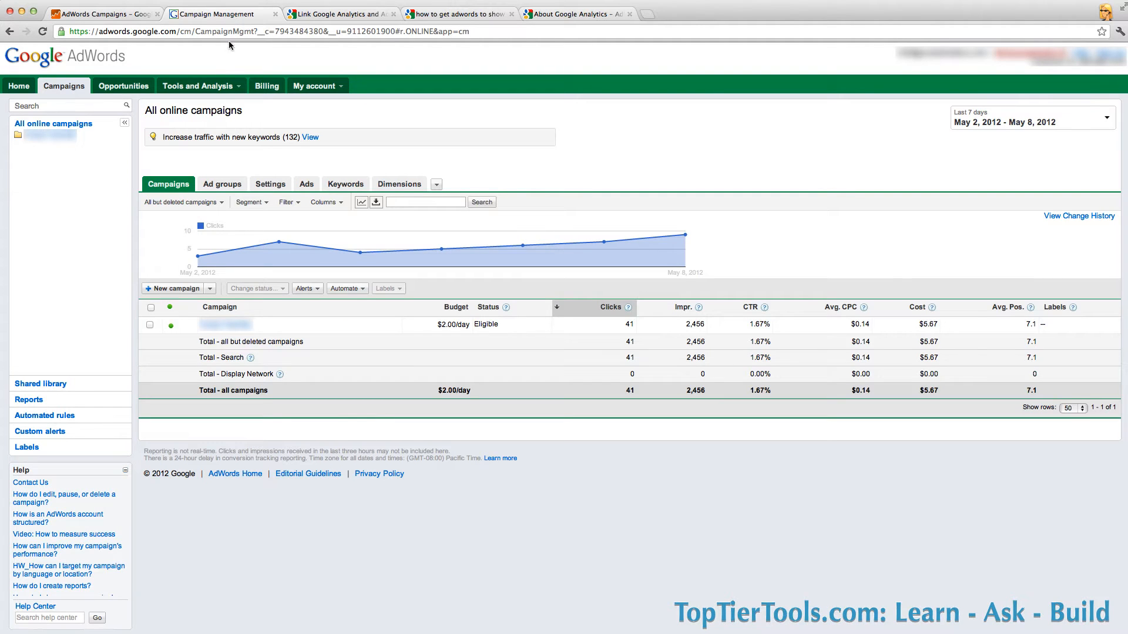
{"action": "left_click", "coordinate": [198, 86]}
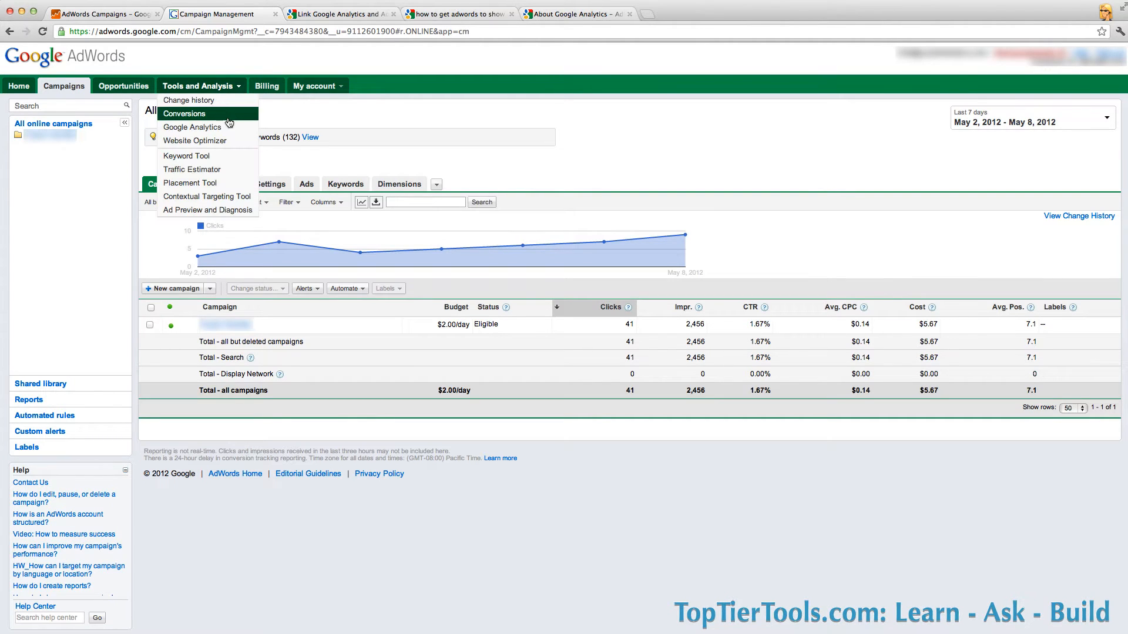
{"action": "left_click", "coordinate": [183, 113]}
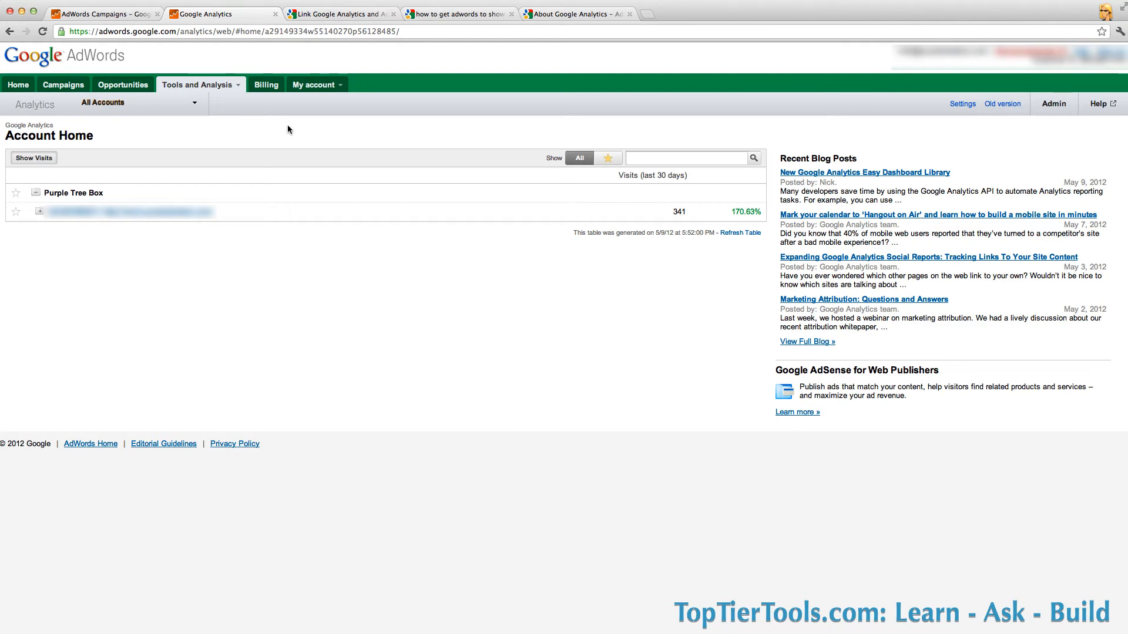
{"action": "mouse_move", "coordinate": [180, 187]}
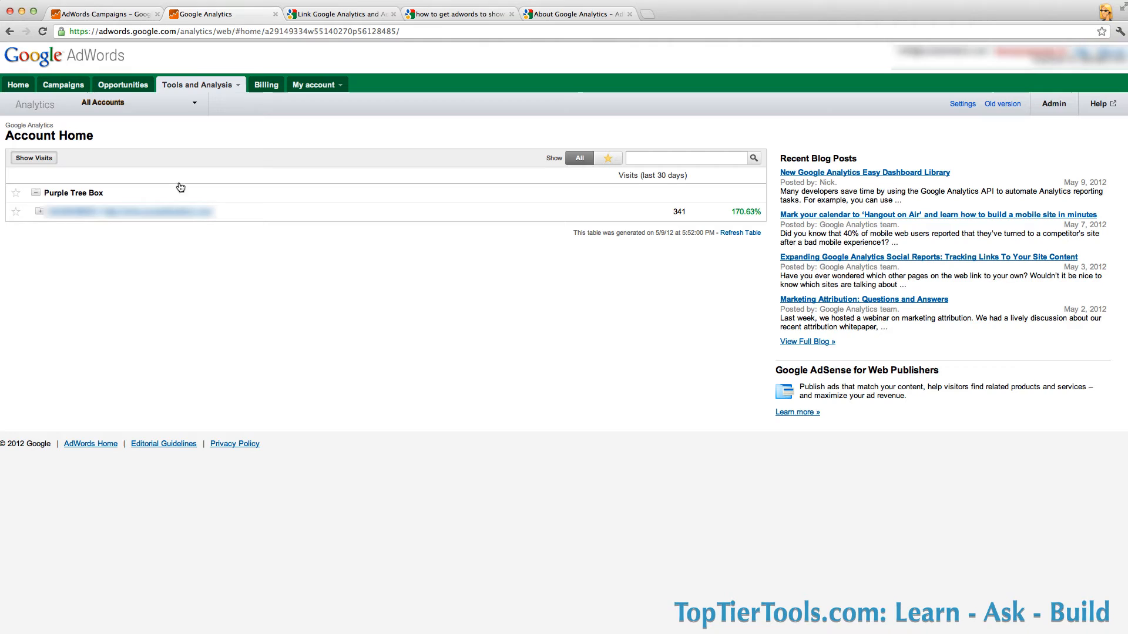
{"action": "mouse_move", "coordinate": [198, 221]}
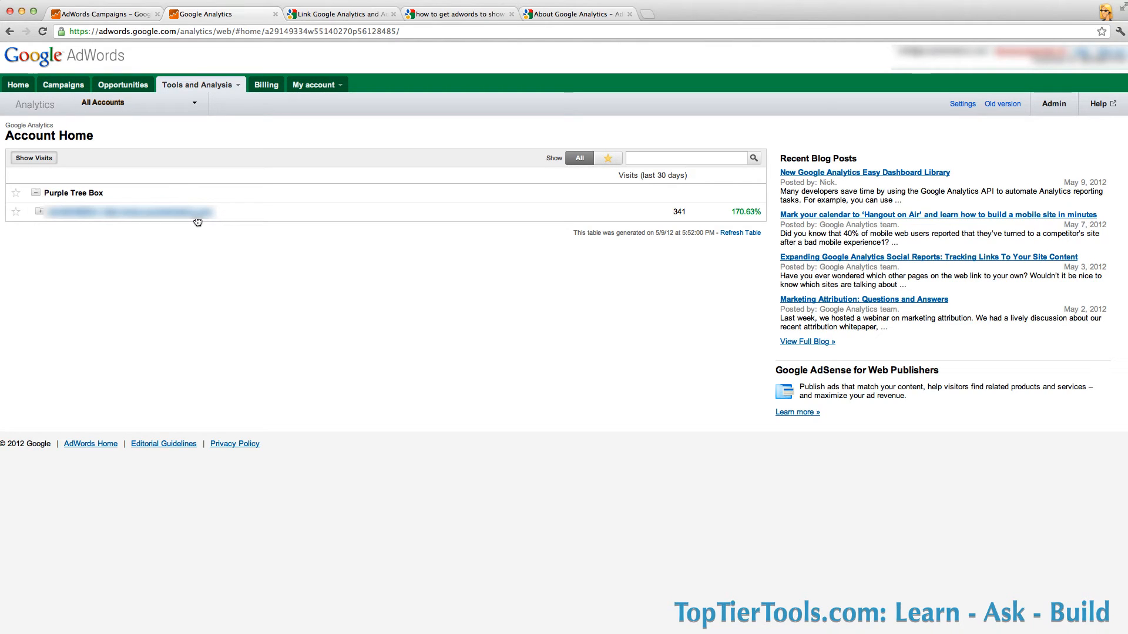
{"action": "mouse_move", "coordinate": [383, 164]}
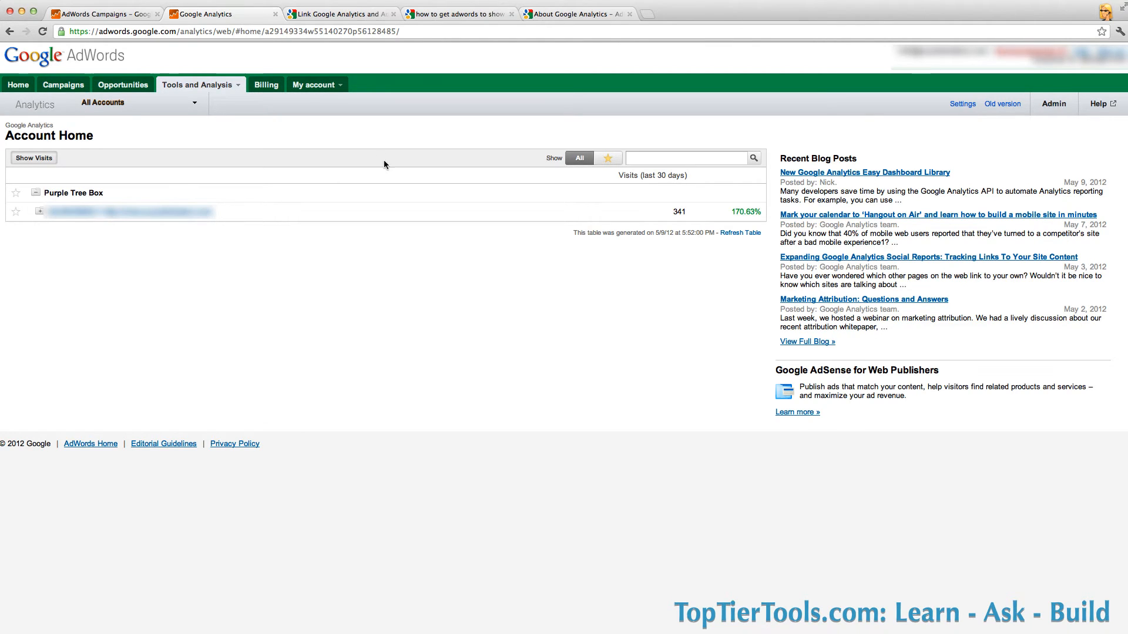
{"action": "mouse_move", "coordinate": [1053, 104]}
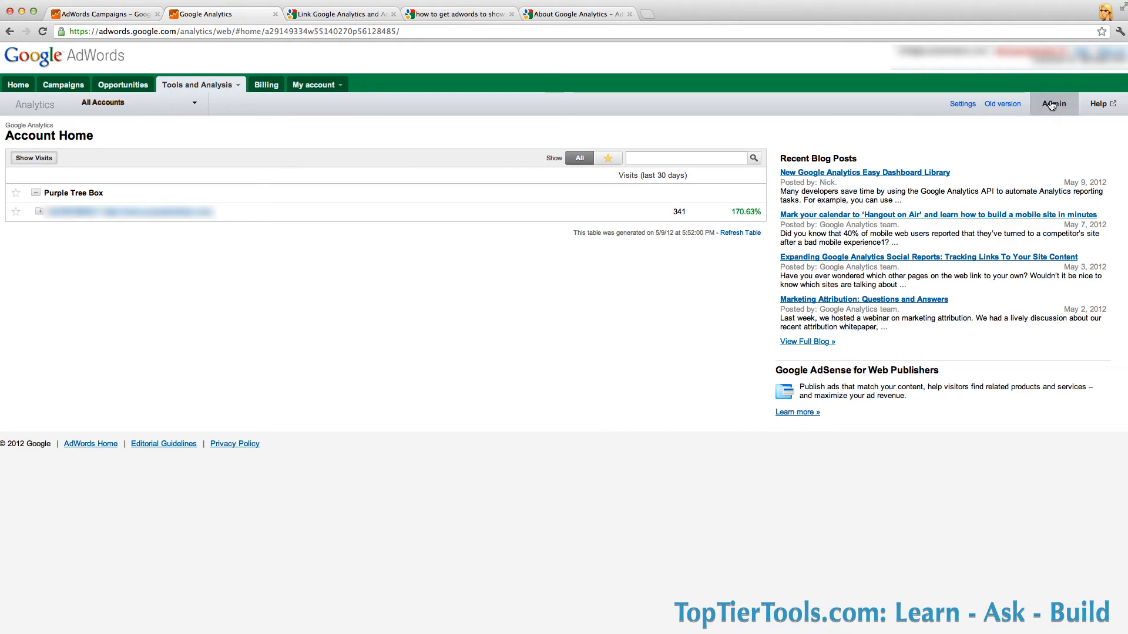
Open the Purple Tree Box account's Data Sources page from Analytics Admin
{"action": "left_click", "coordinate": [1053, 103]}
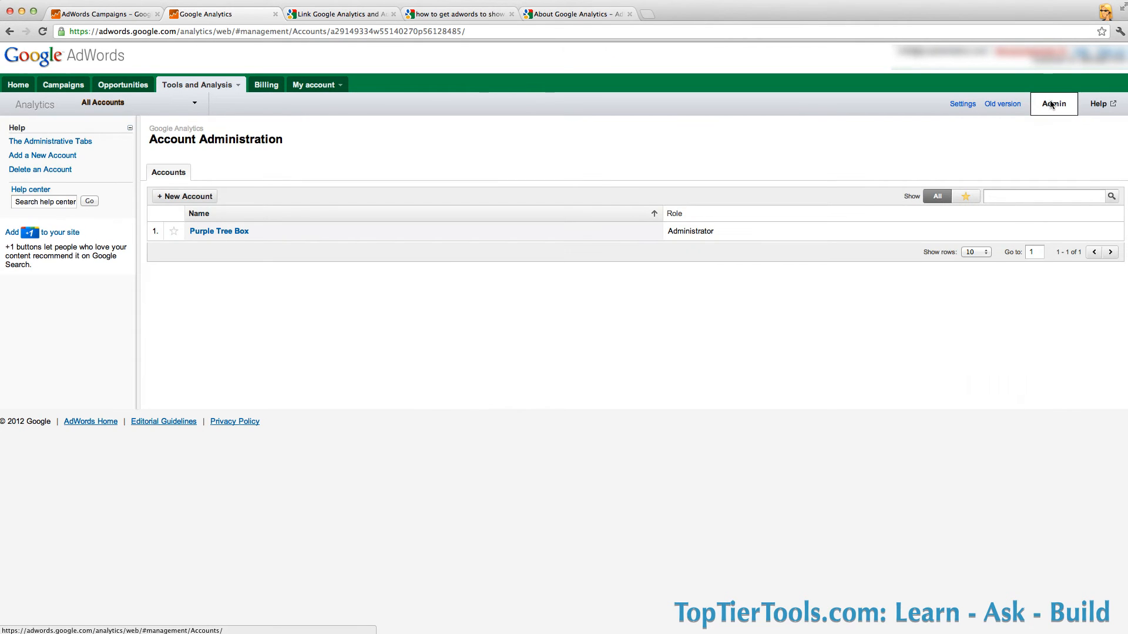
{"action": "mouse_move", "coordinate": [246, 267]}
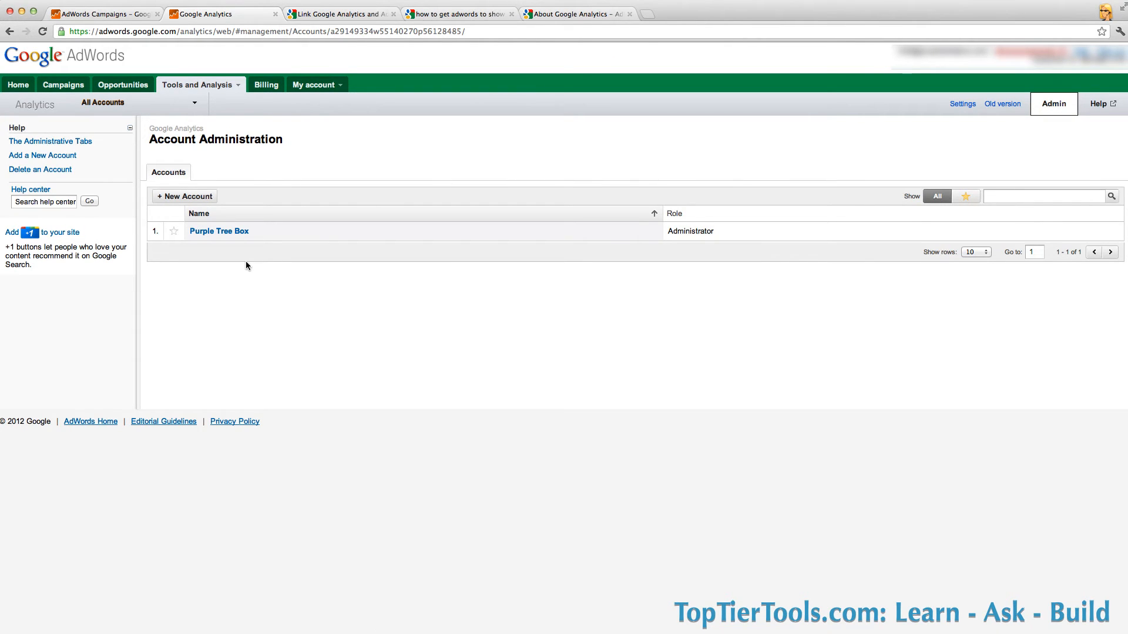
{"action": "left_click", "coordinate": [218, 231]}
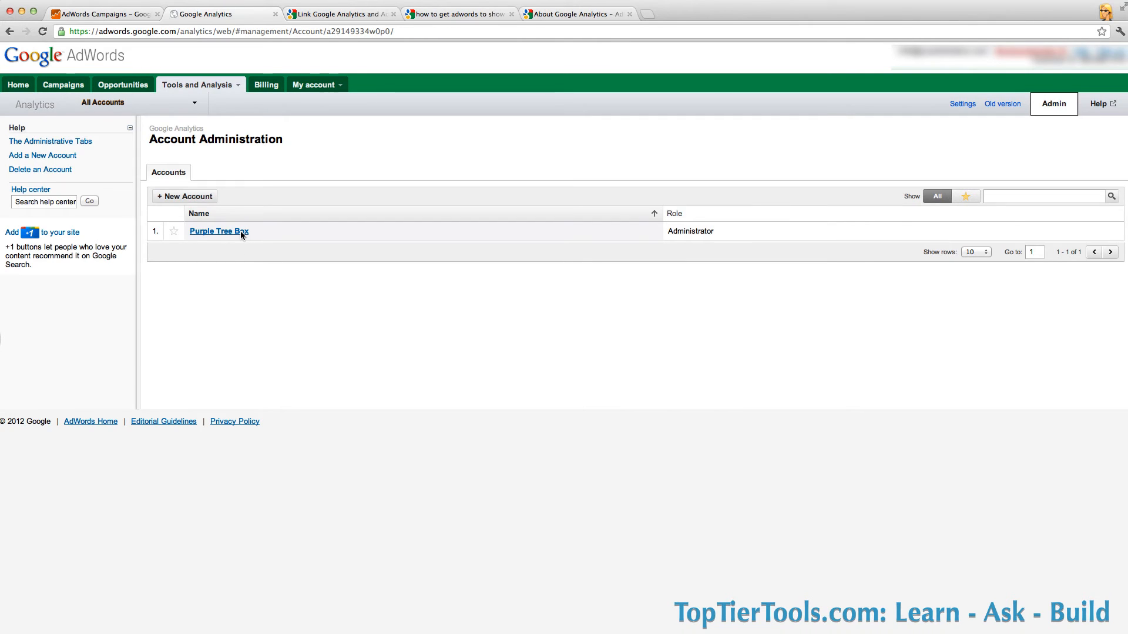
{"action": "left_click", "coordinate": [218, 231]}
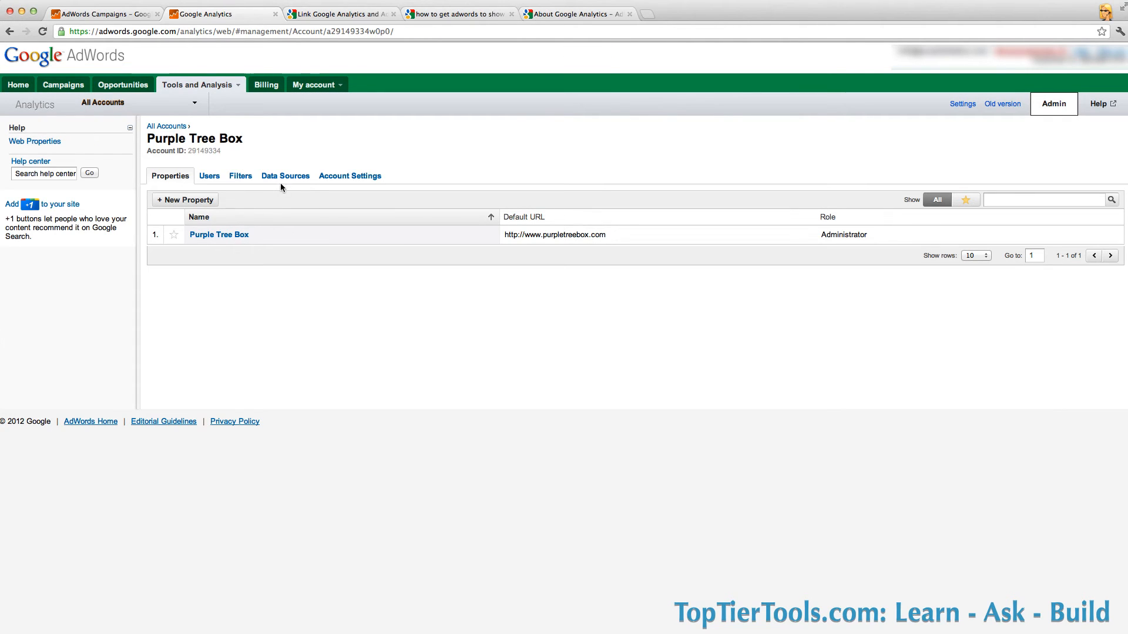
{"action": "left_click", "coordinate": [284, 176]}
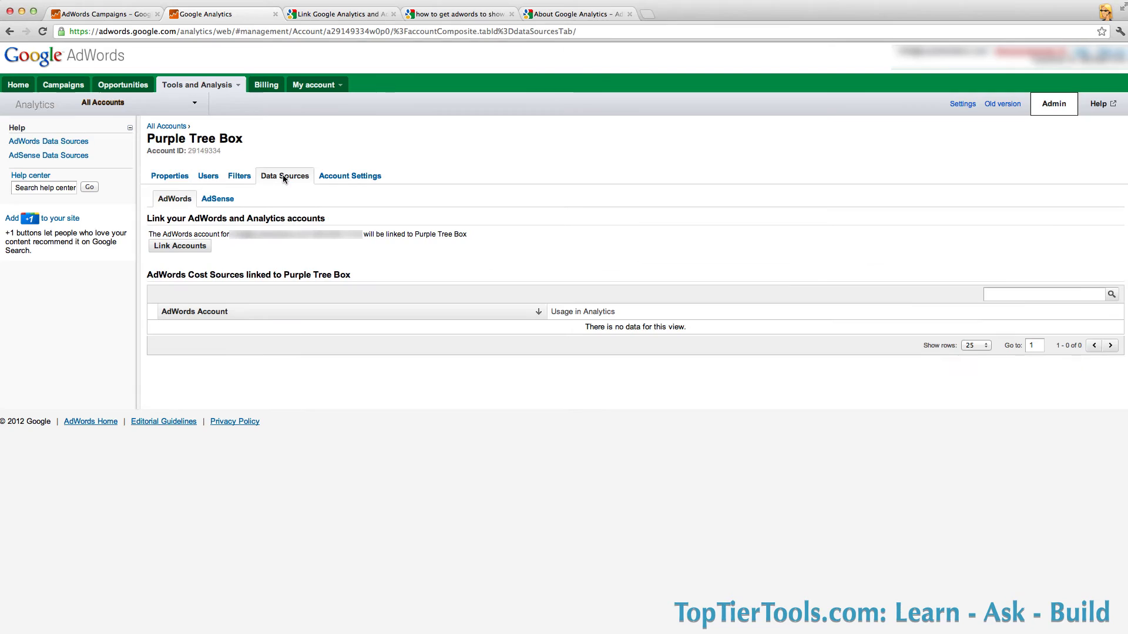
{"action": "mouse_move", "coordinate": [202, 230]}
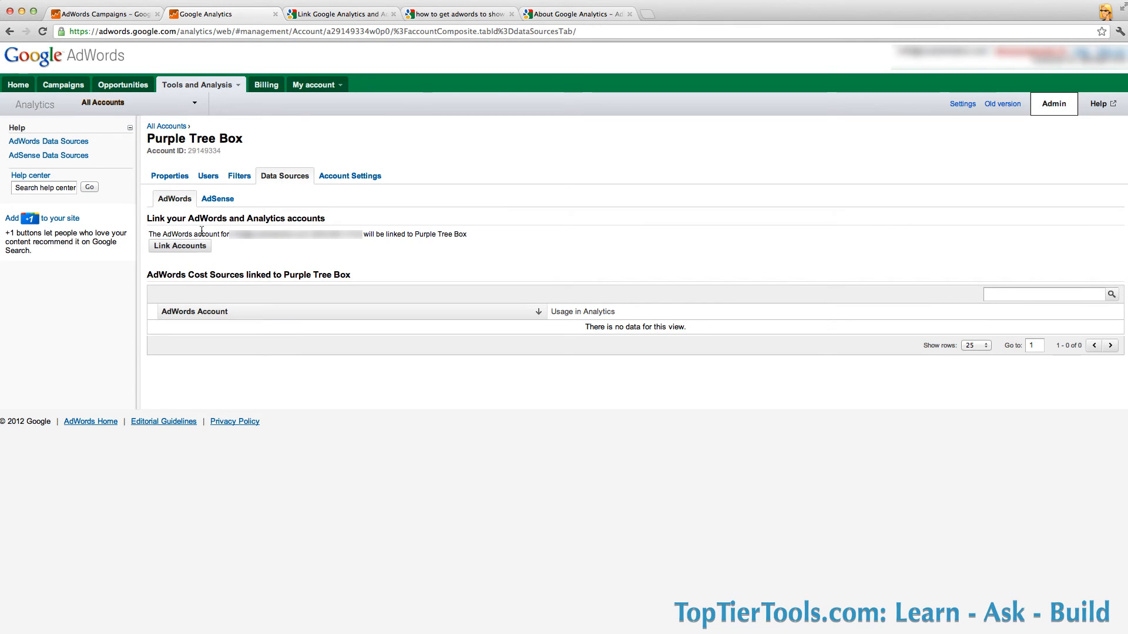
{"action": "mouse_move", "coordinate": [213, 249]}
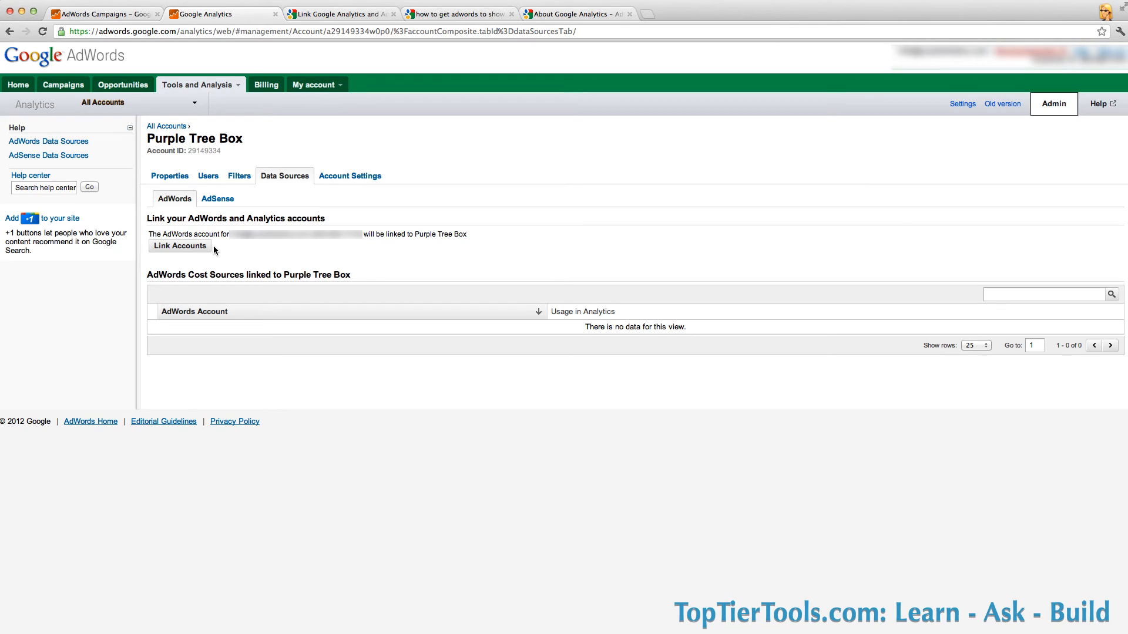
{"action": "mouse_move", "coordinate": [180, 246]}
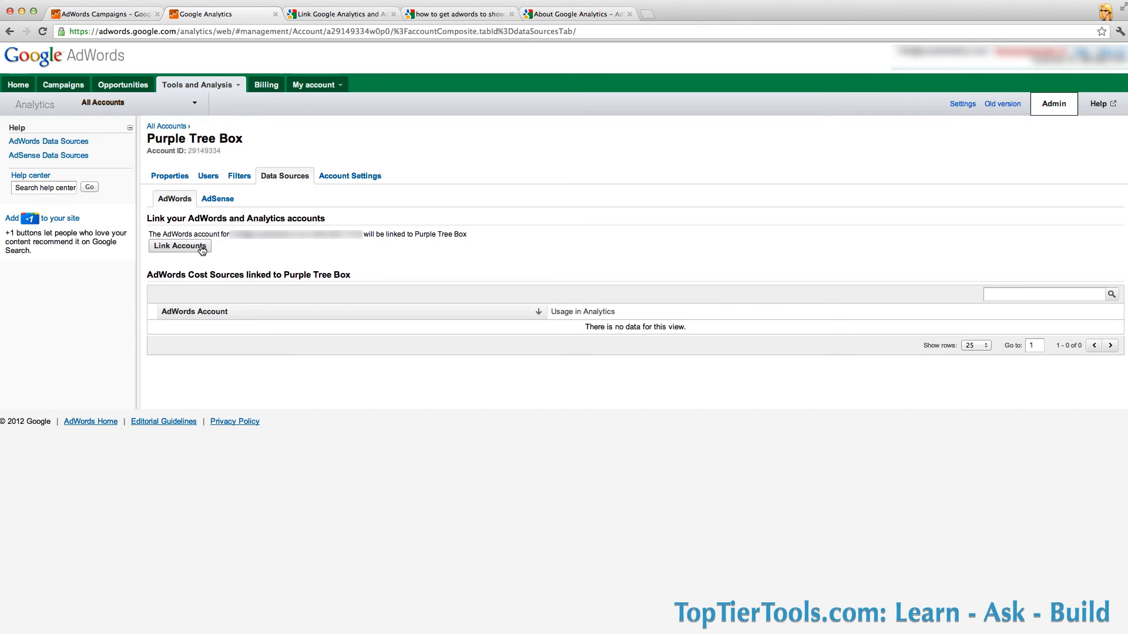
Link accounts with auto-tagged links and the Purple Tree Box profile, then continue
{"action": "left_click", "coordinate": [179, 246]}
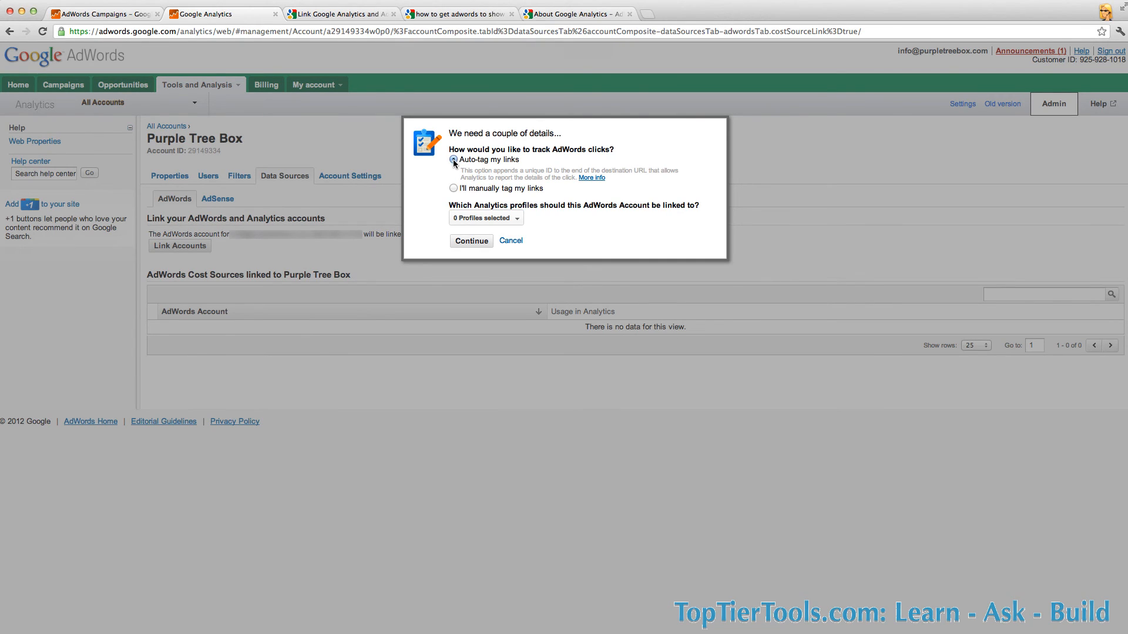
{"action": "left_click", "coordinate": [453, 160]}
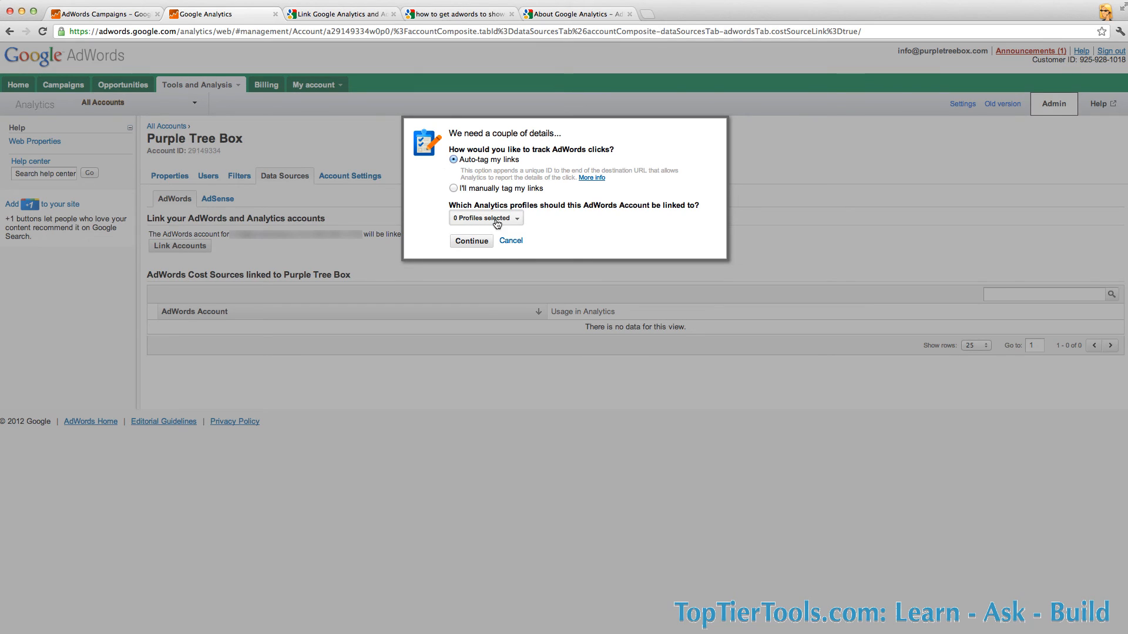
{"action": "left_click", "coordinate": [486, 218]}
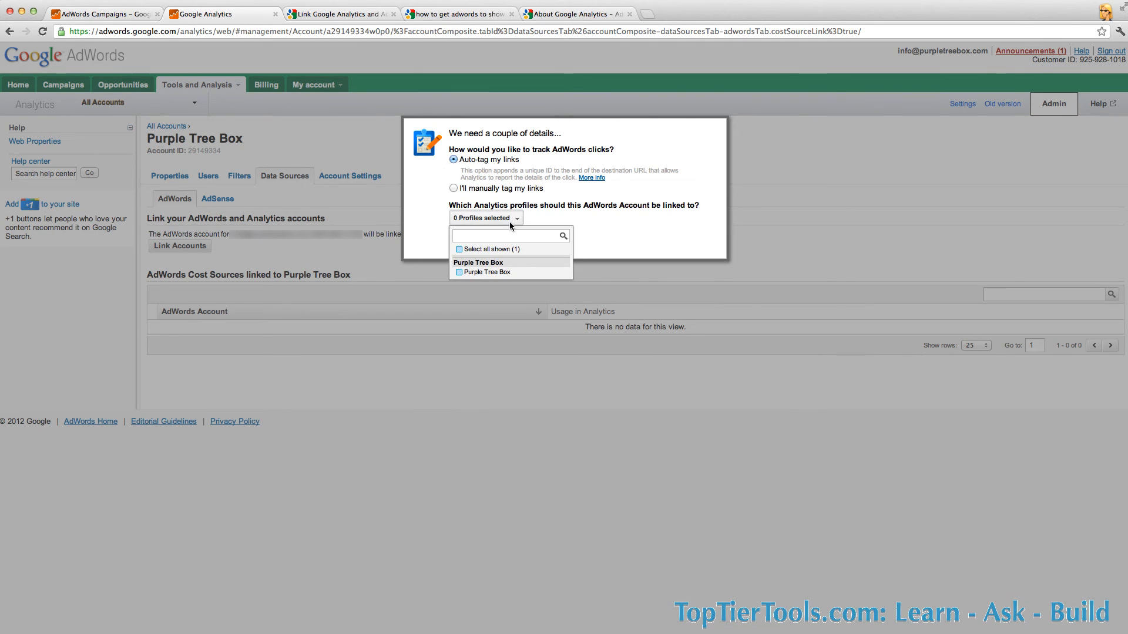
{"action": "mouse_move", "coordinate": [495, 276]}
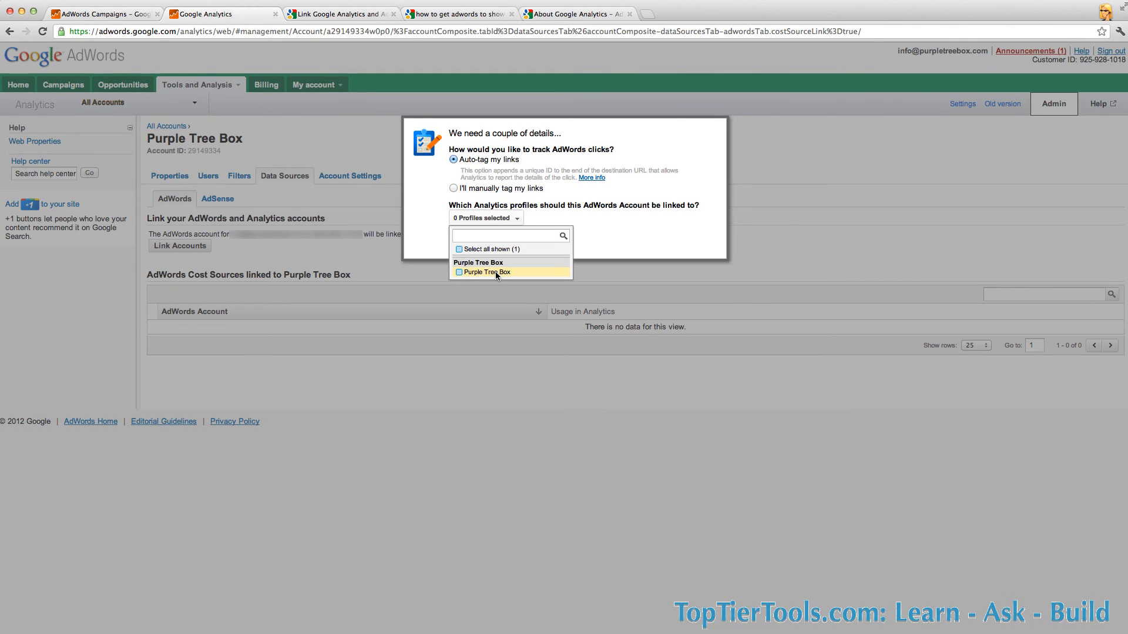
{"action": "left_click", "coordinate": [458, 272]}
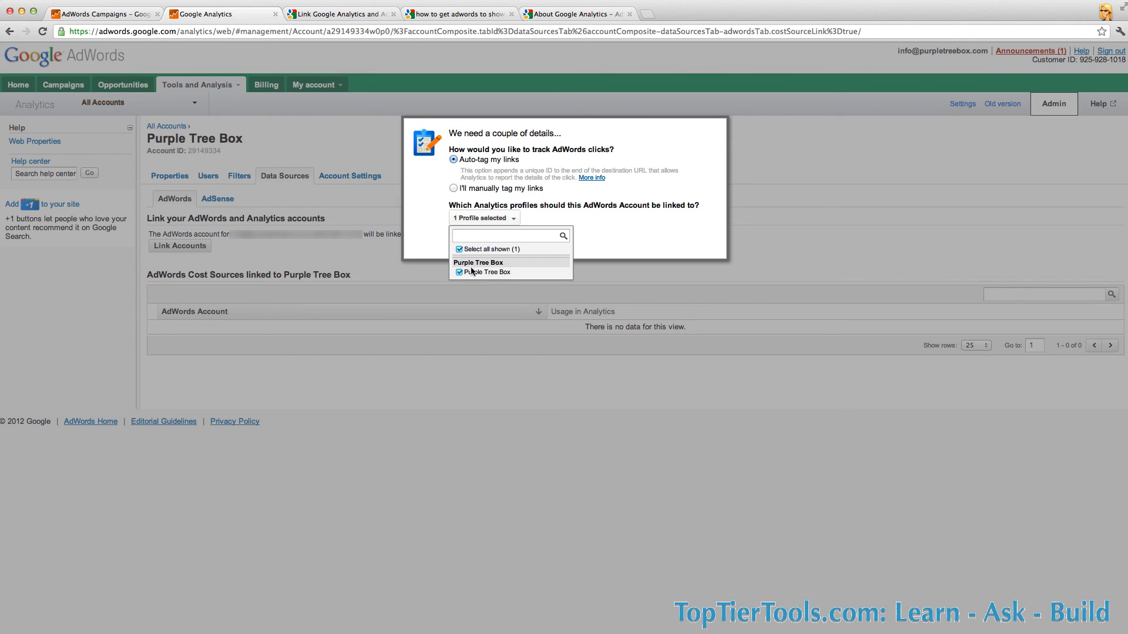
{"action": "left_click", "coordinate": [484, 218]}
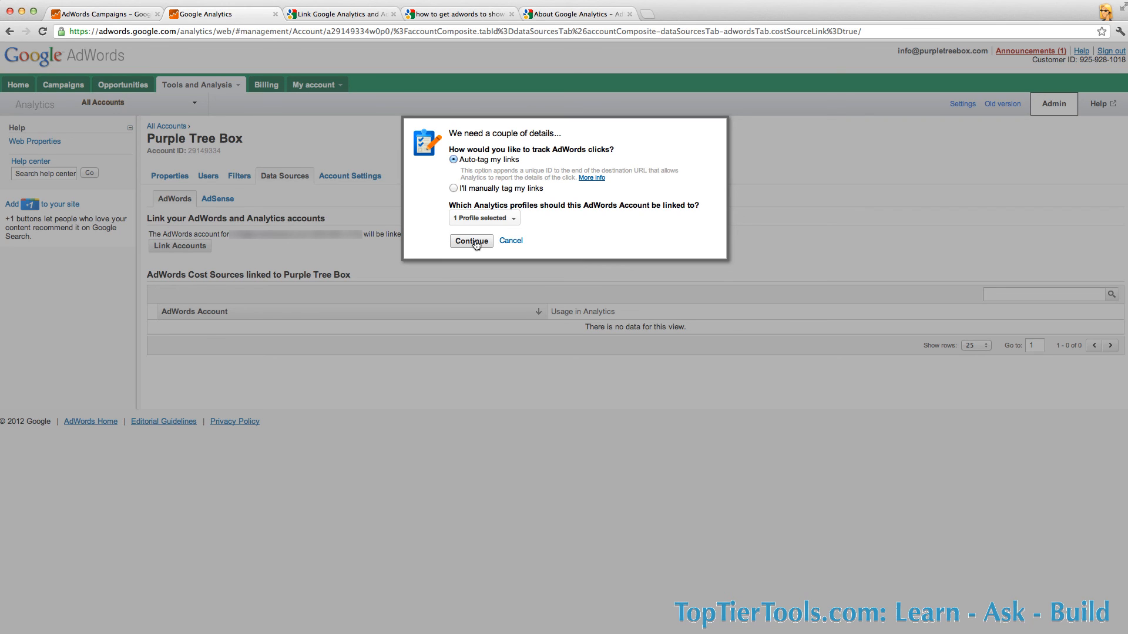
{"action": "left_click", "coordinate": [471, 240]}
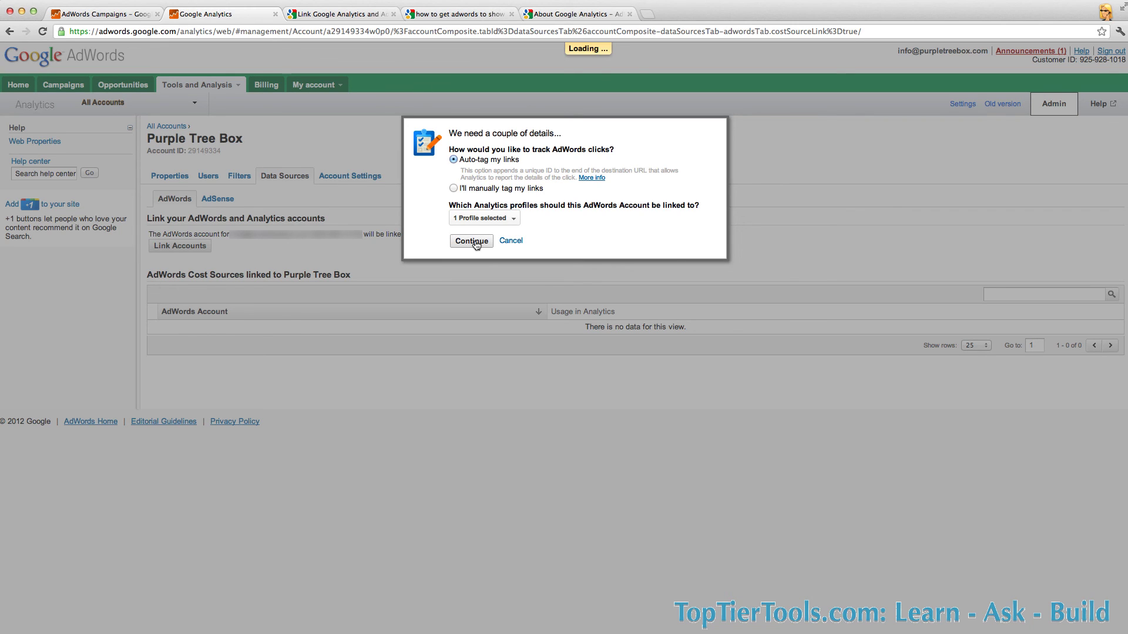
Confirm the link so AdWords appears as a Purple Tree Box cost source with one profile
{"action": "left_click", "coordinate": [471, 240]}
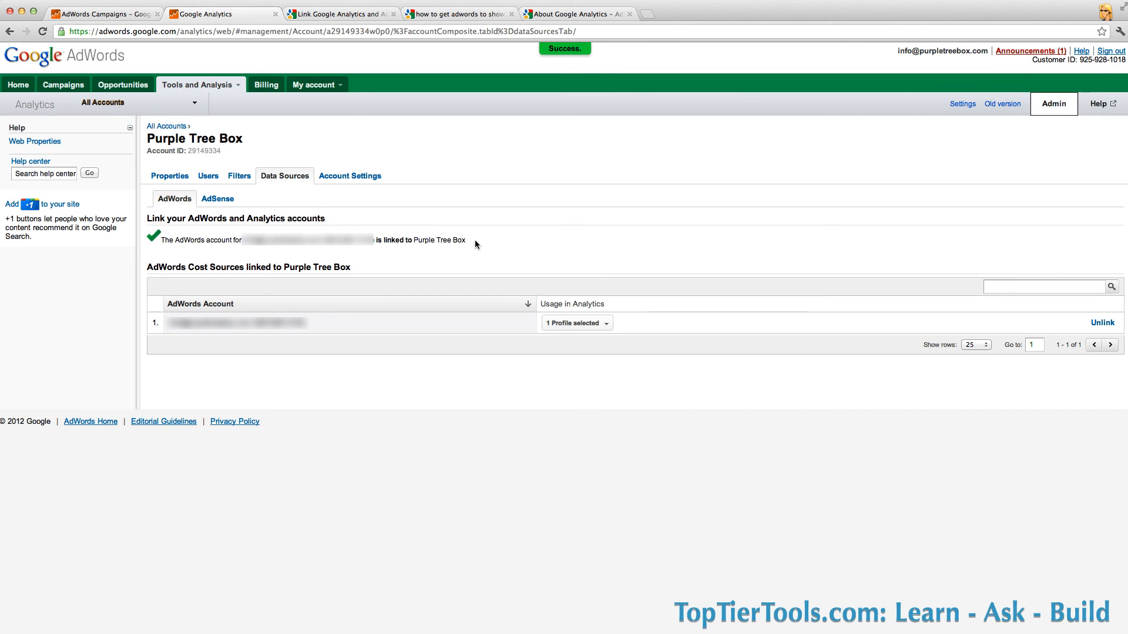
{"action": "mouse_move", "coordinate": [319, 147]}
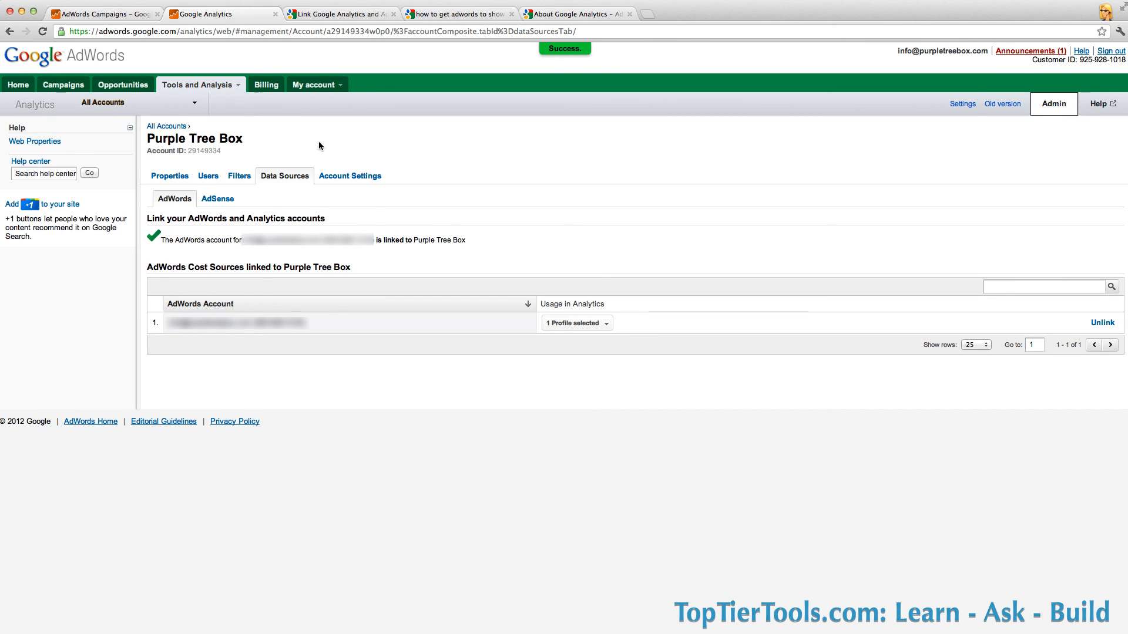
{"action": "mouse_move", "coordinate": [227, 86]}
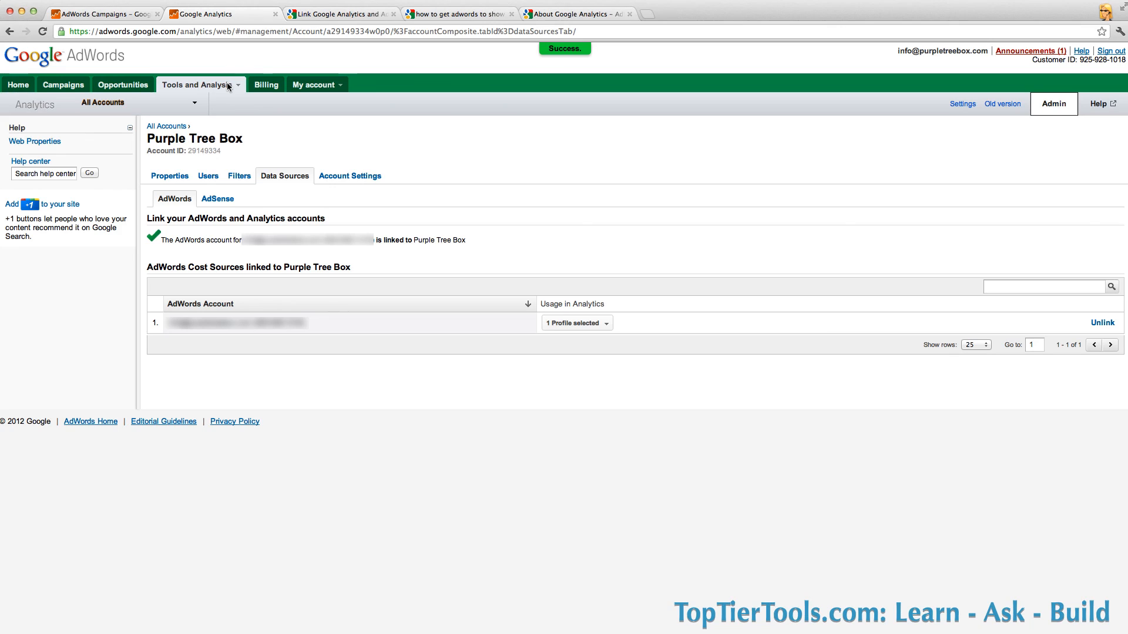